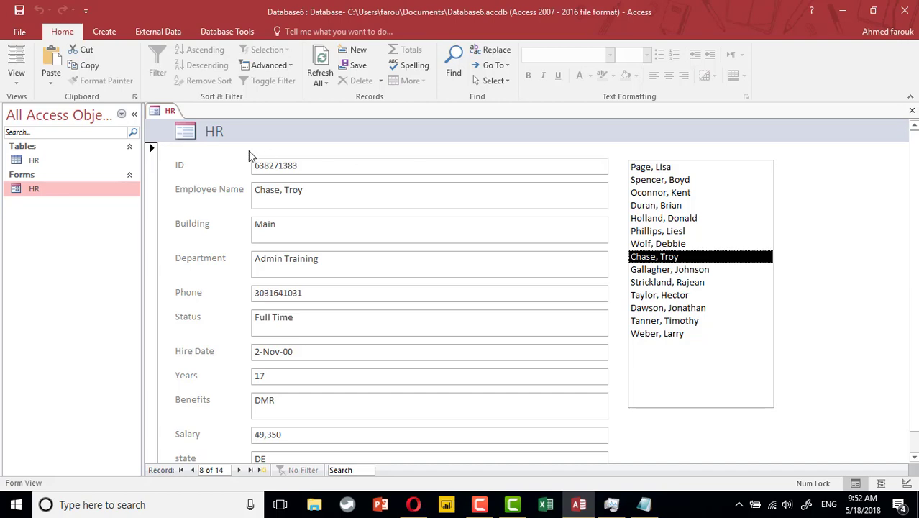
{"action": "mouse_move", "coordinate": [673, 374]}
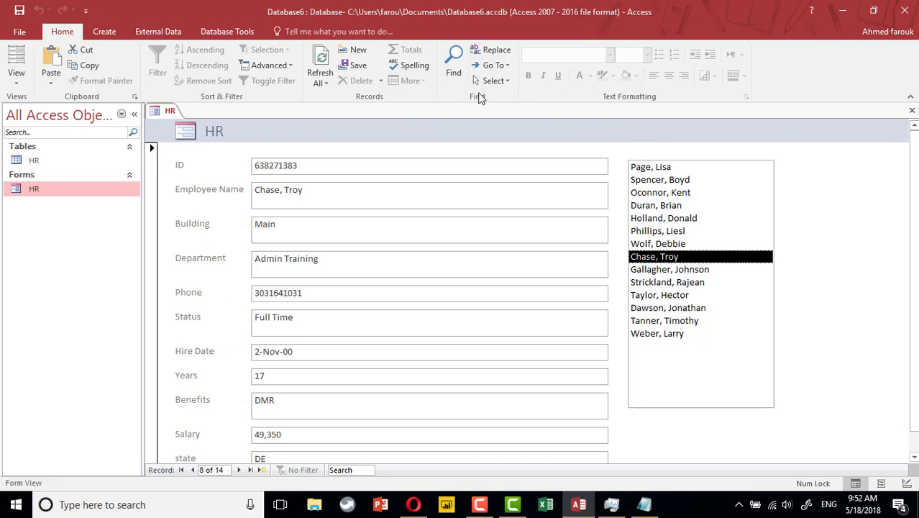
{"action": "mouse_move", "coordinate": [668, 174]}
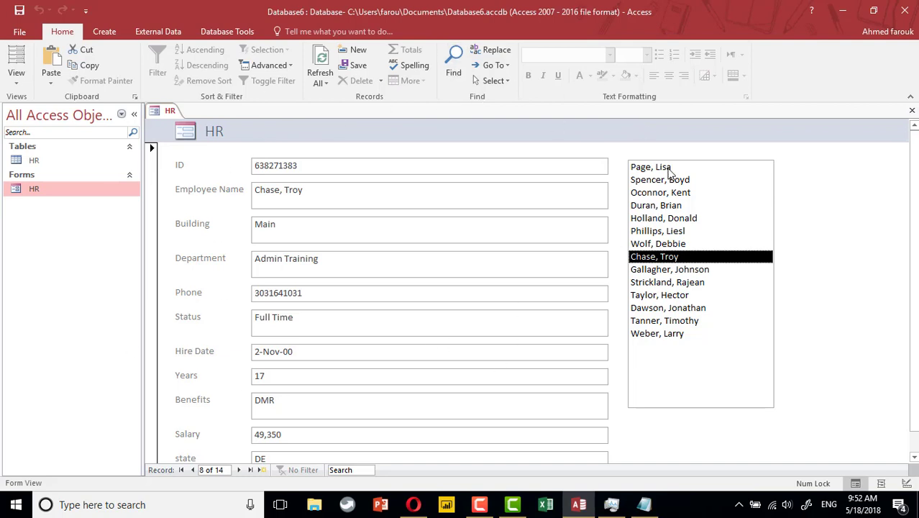
{"action": "left_click", "coordinate": [659, 294]}
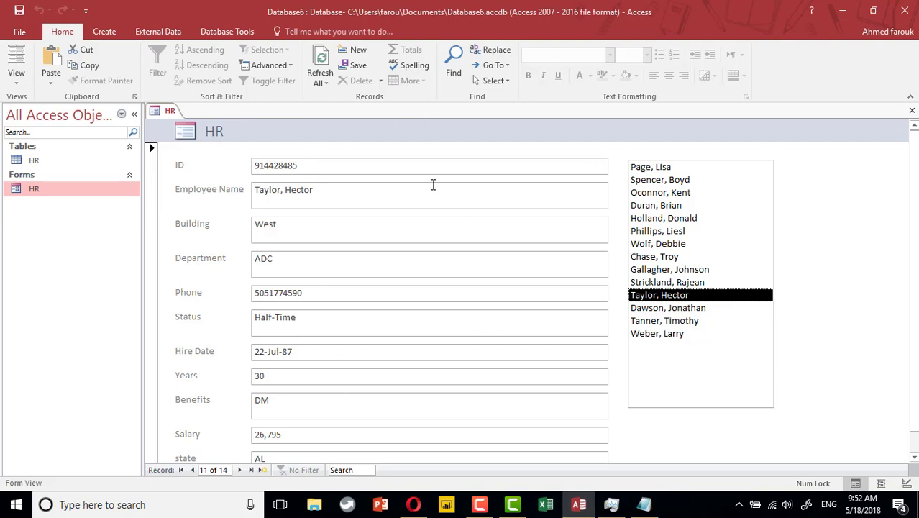
{"action": "mouse_move", "coordinate": [911, 109]}
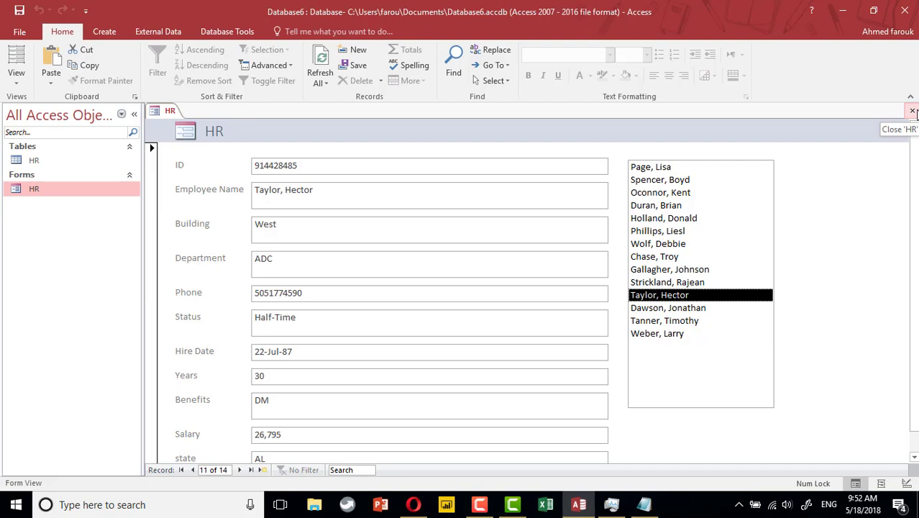
Close the old HR form and select the HR table in the navigation pane.
{"action": "left_click", "coordinate": [912, 109]}
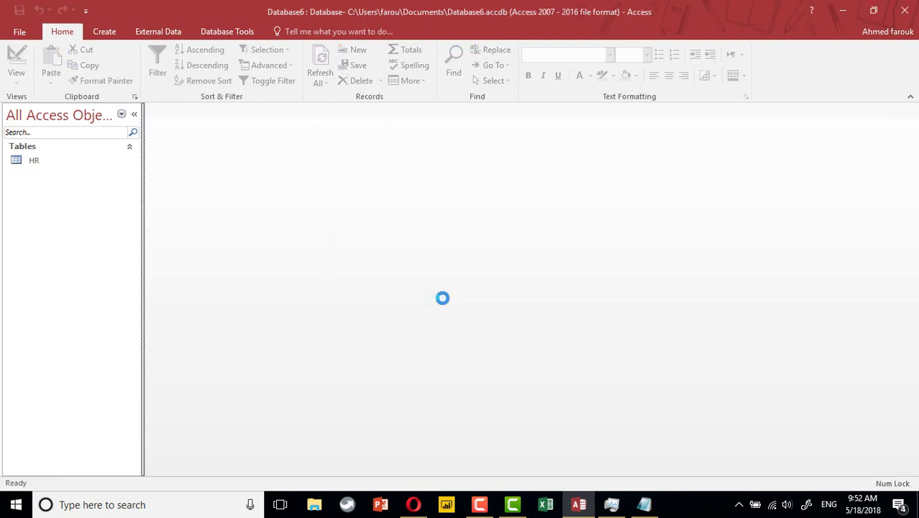
{"action": "left_click", "coordinate": [34, 159]}
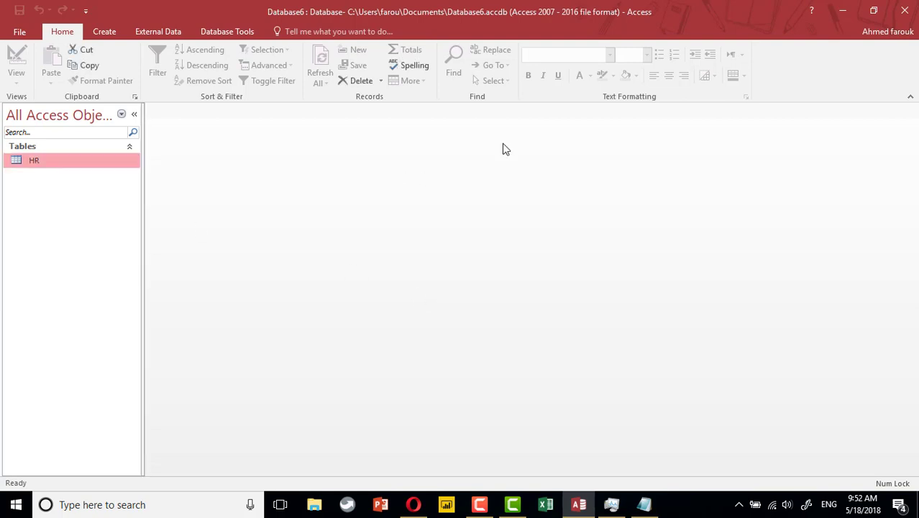
{"action": "double_click", "coordinate": [35, 160]}
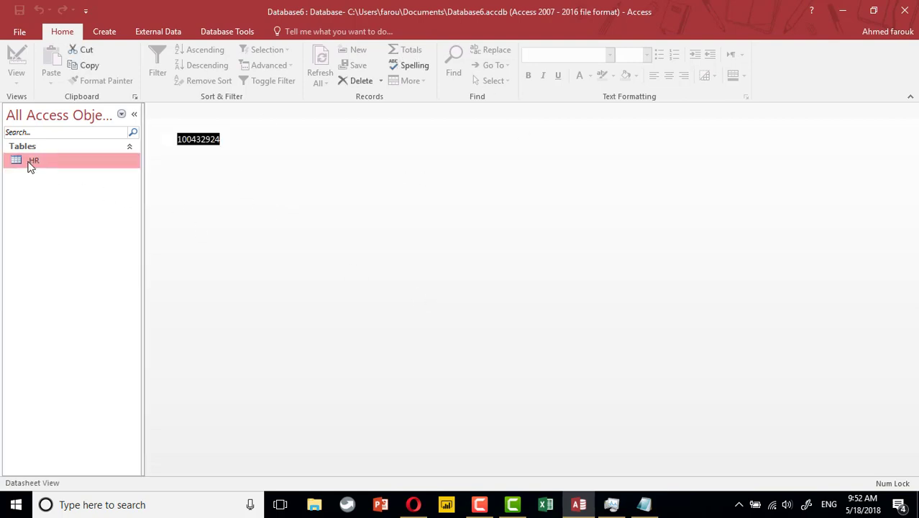
{"action": "double_click", "coordinate": [33, 161]}
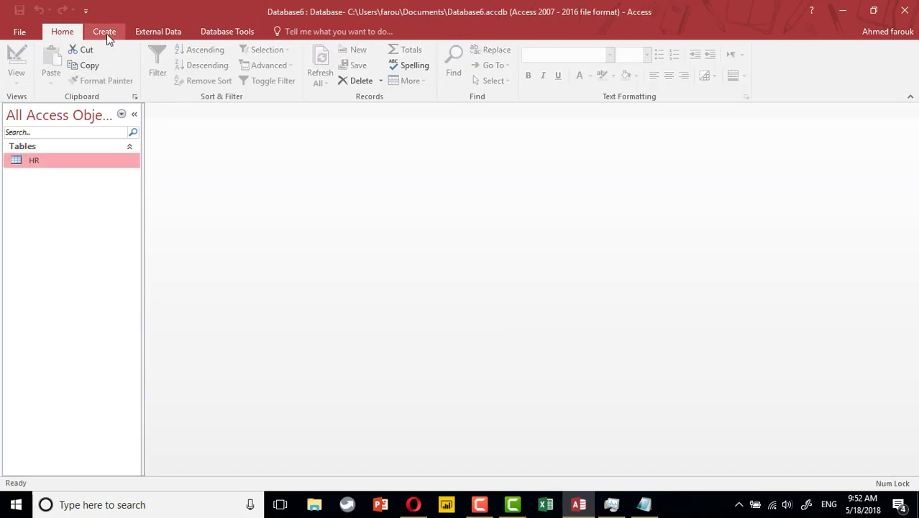
Generate a new form from the HR table via Create > Form.
{"action": "left_click", "coordinate": [104, 32]}
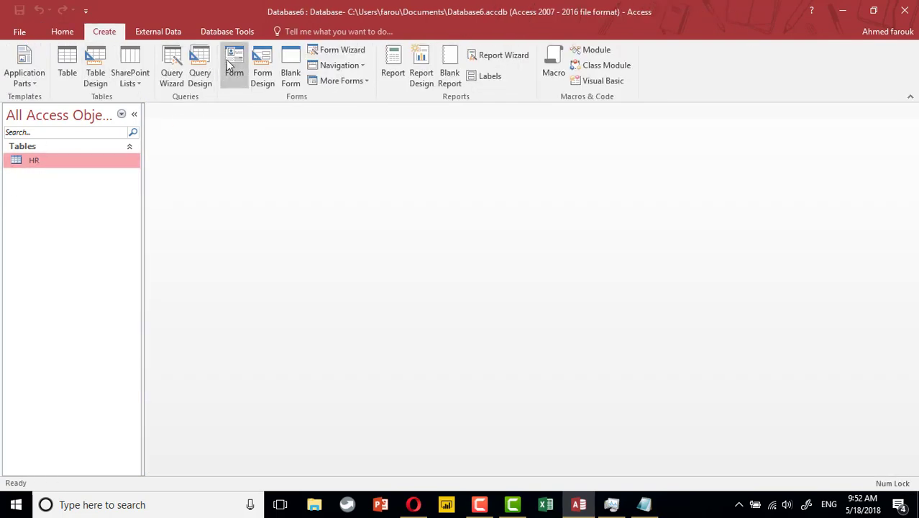
{"action": "left_click", "coordinate": [234, 69]}
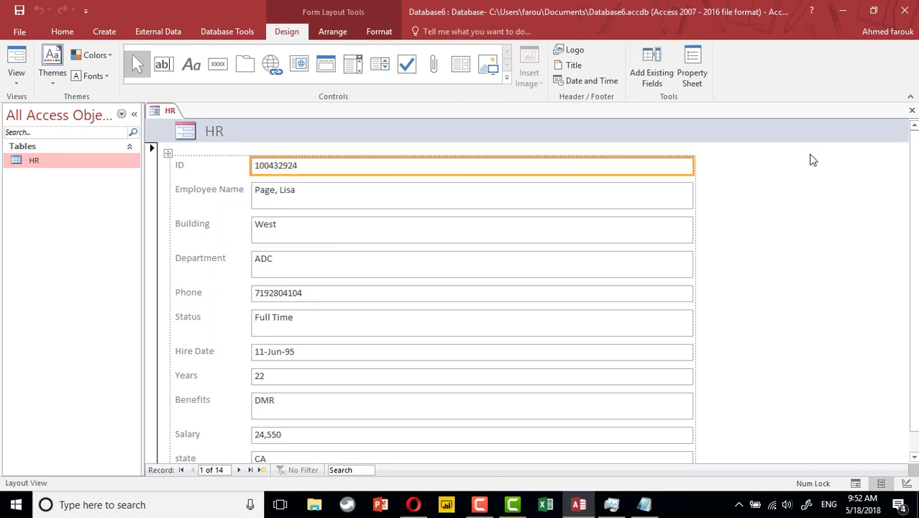
Switch the new HR form to Design View and place a List Box control on it.
{"action": "right_click", "coordinate": [812, 158]}
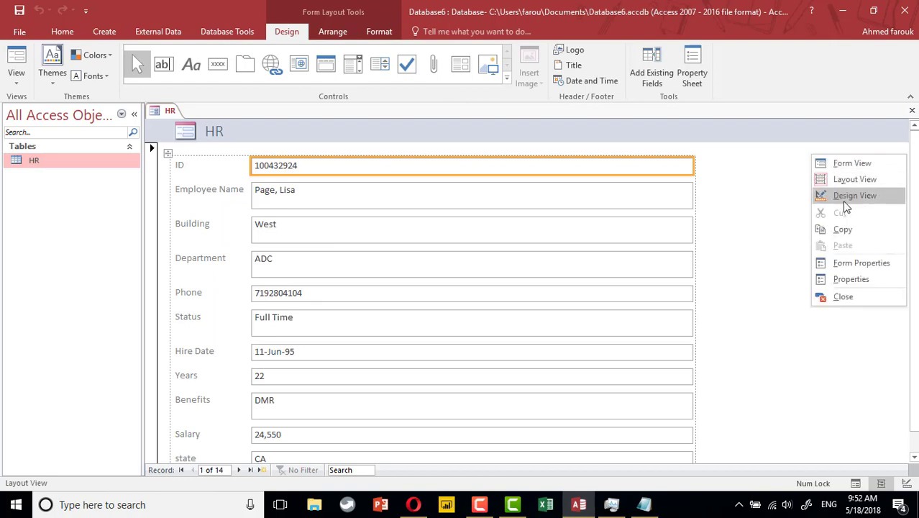
{"action": "left_click", "coordinate": [854, 196]}
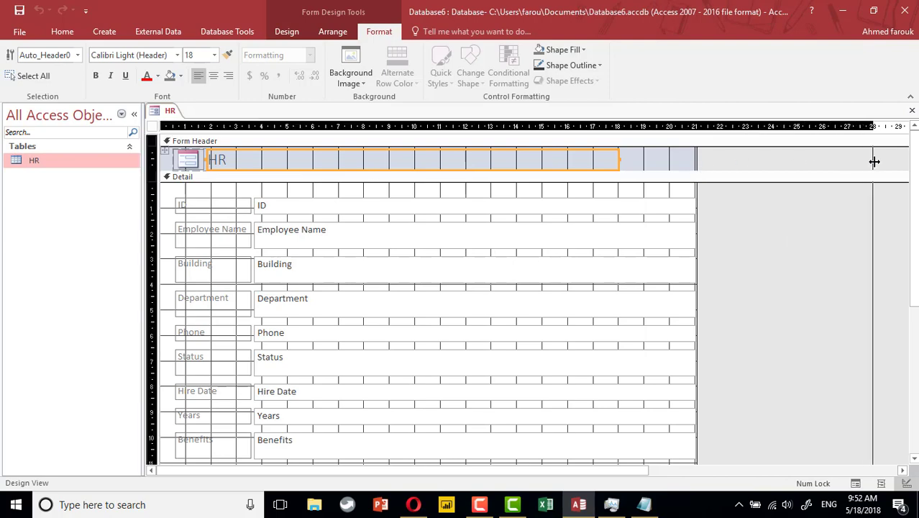
{"action": "left_click", "coordinate": [287, 32]}
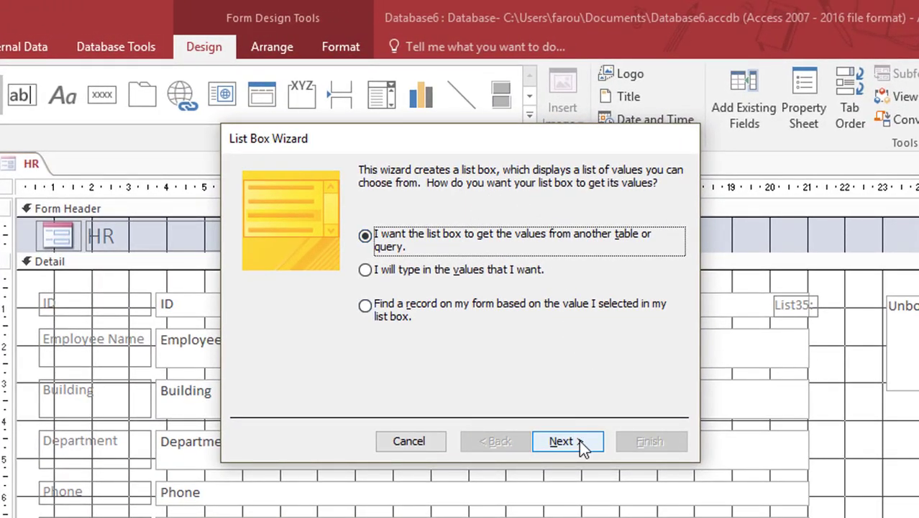
In the List Box Wizard, take values from the HR table with the ID and Employee Name fields.
{"action": "left_click", "coordinate": [566, 440]}
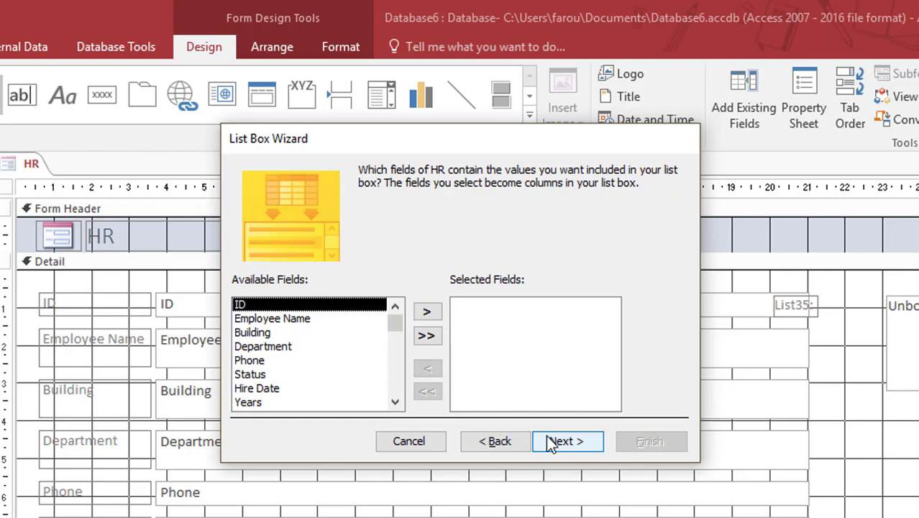
{"action": "left_click", "coordinate": [427, 310]}
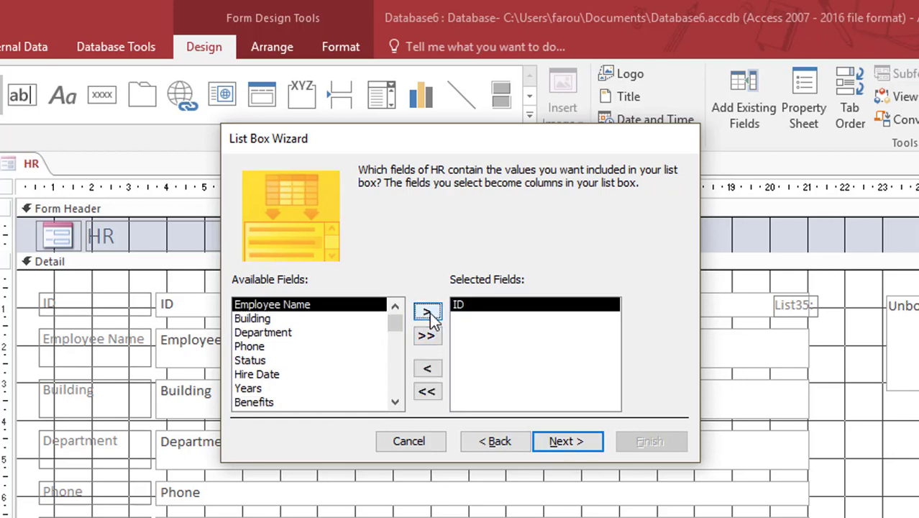
{"action": "left_click", "coordinate": [566, 440]}
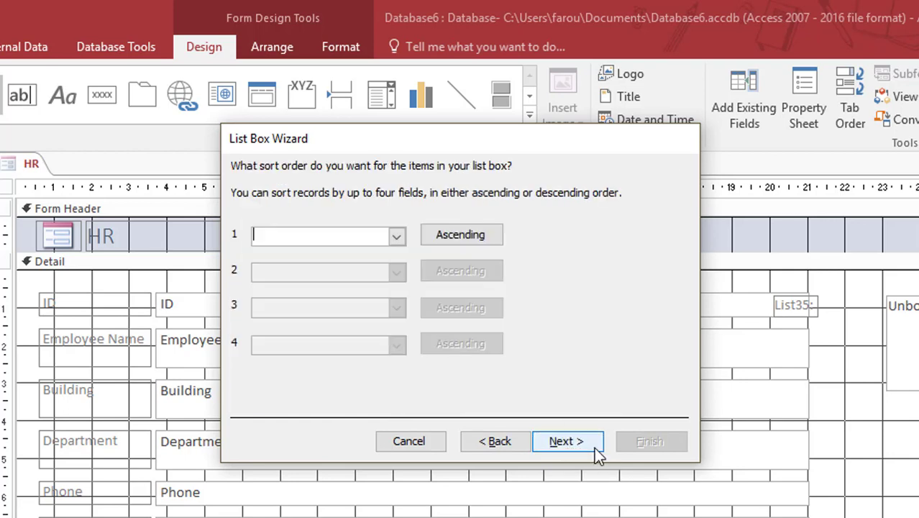
{"action": "left_click", "coordinate": [567, 440]}
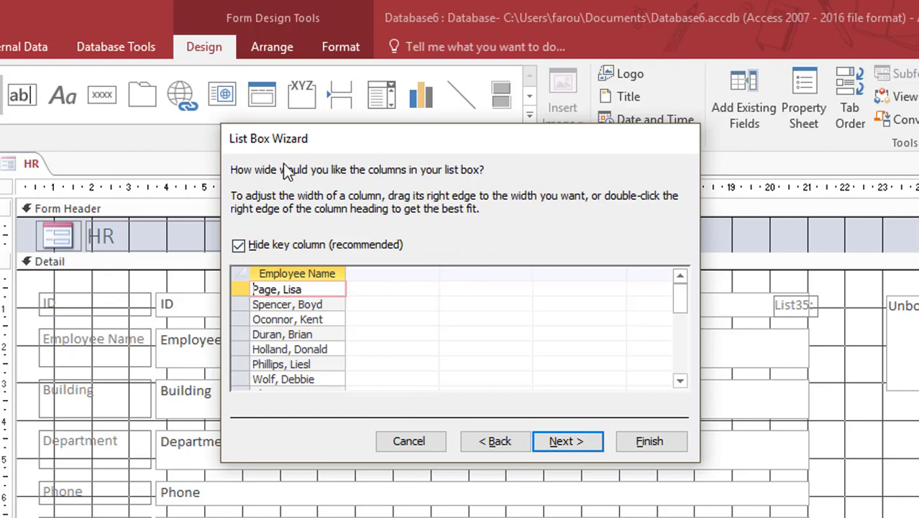
{"action": "mouse_move", "coordinate": [417, 320]}
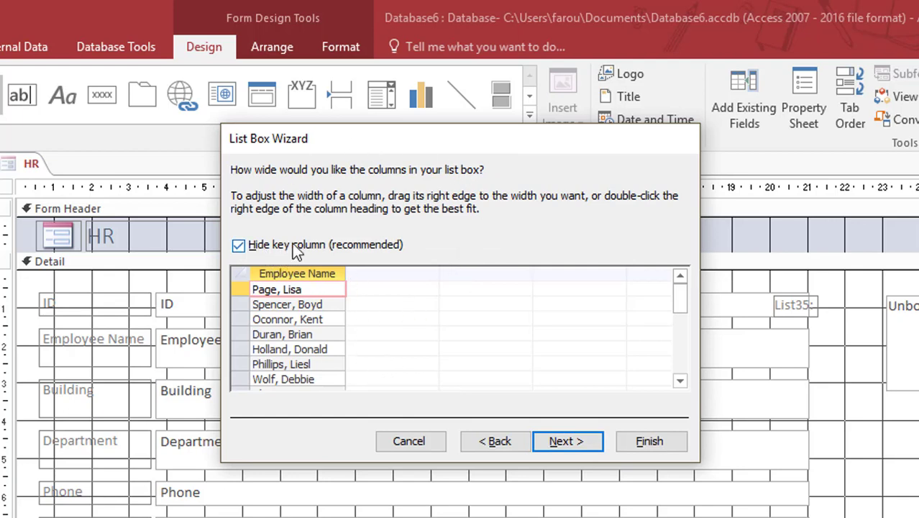
Keep the ID key column hidden and finish the wizard, leaving the employee-name list box.
{"action": "left_click", "coordinate": [239, 245]}
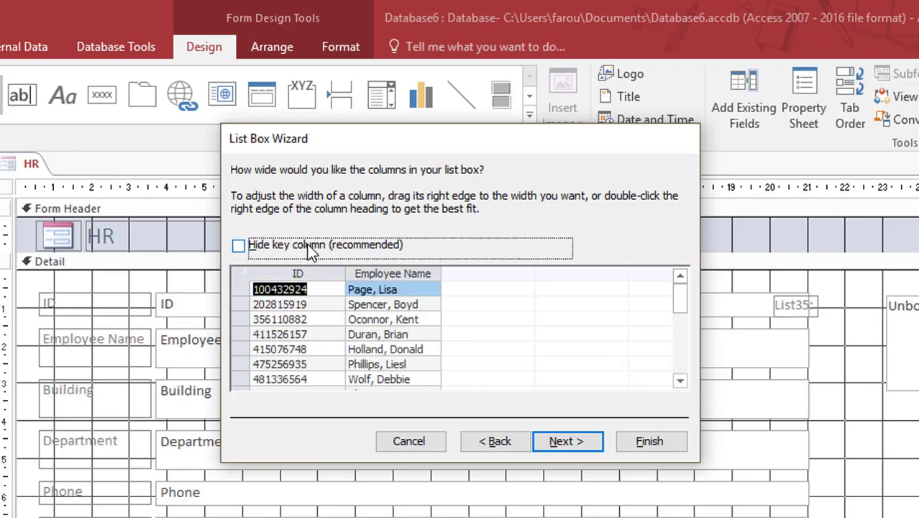
{"action": "left_click", "coordinate": [239, 245]}
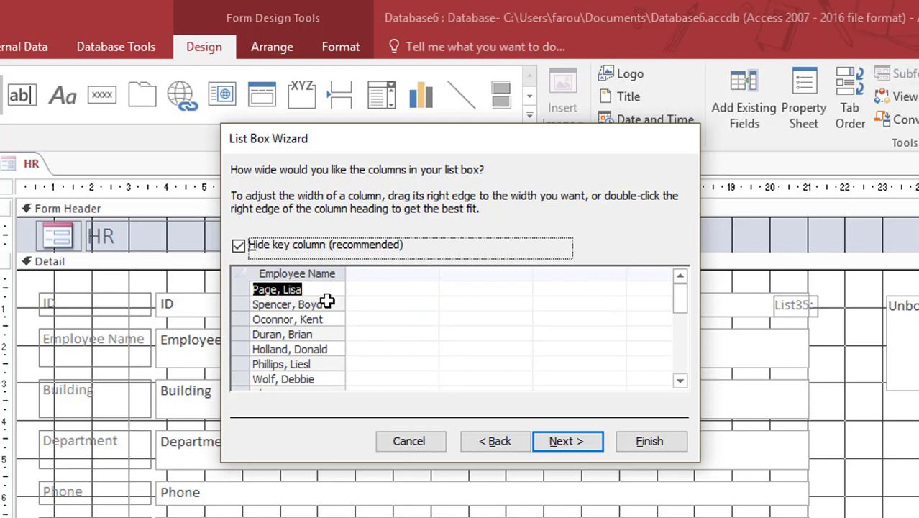
{"action": "left_click", "coordinate": [566, 440]}
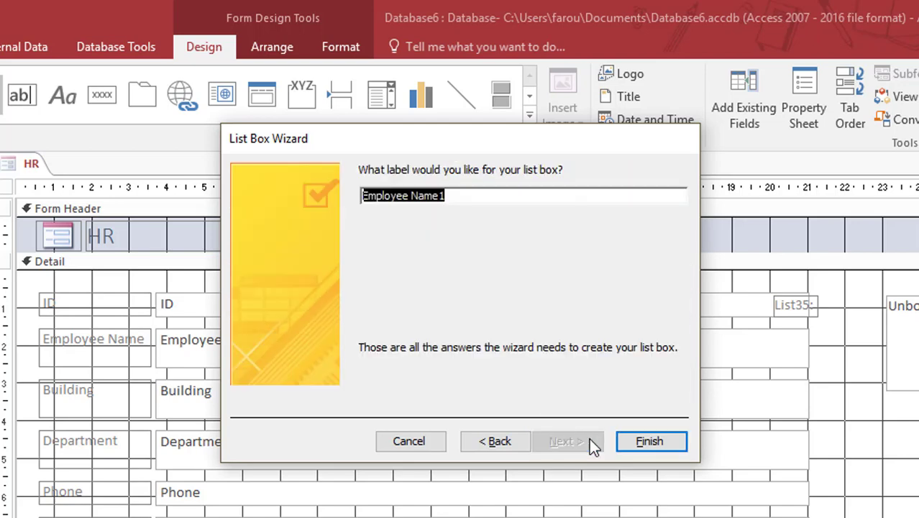
{"action": "left_click", "coordinate": [650, 440]}
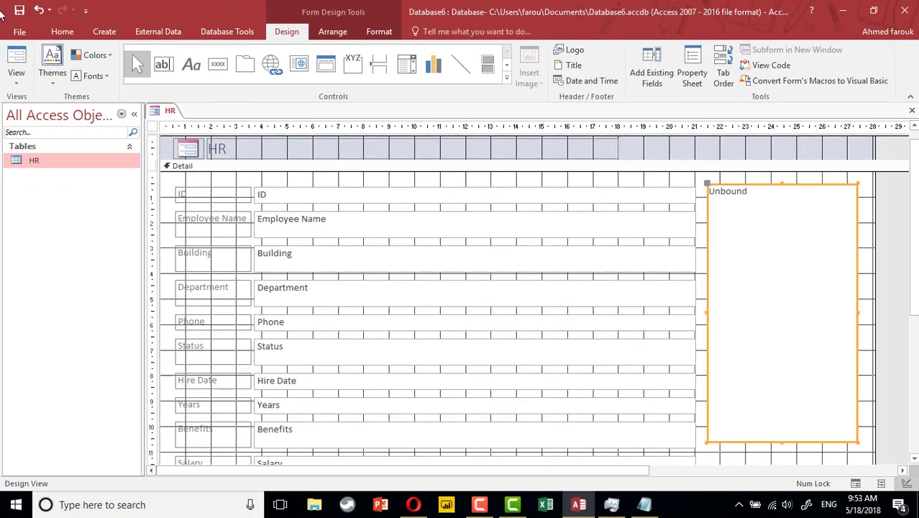
{"action": "left_click", "coordinate": [15, 65]}
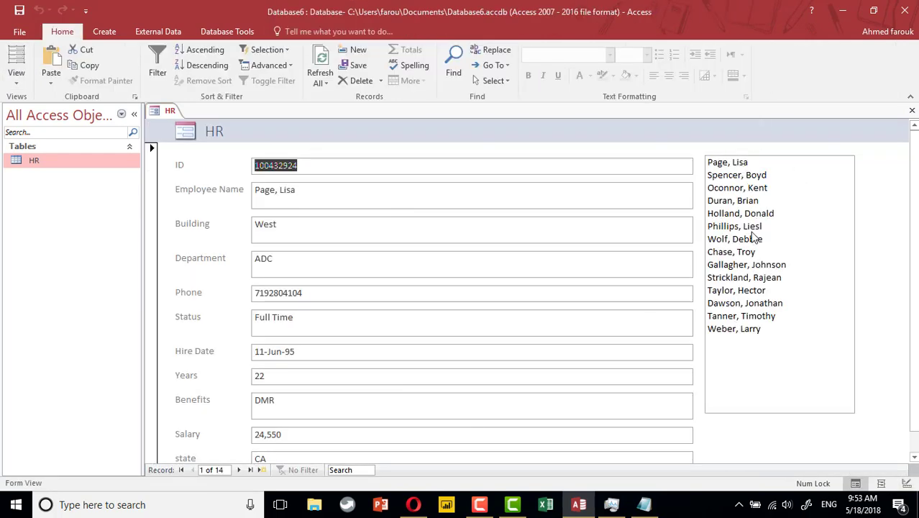
{"action": "left_click", "coordinate": [730, 250]}
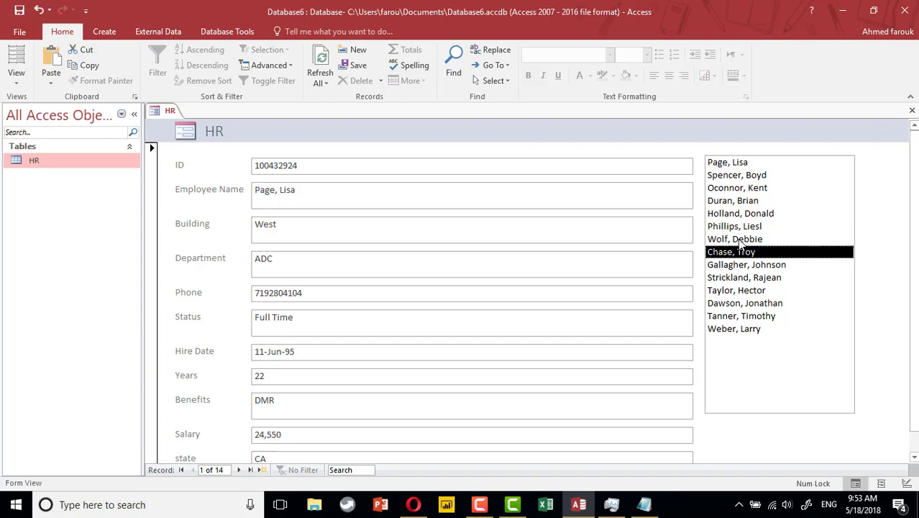
{"action": "left_click", "coordinate": [734, 238]}
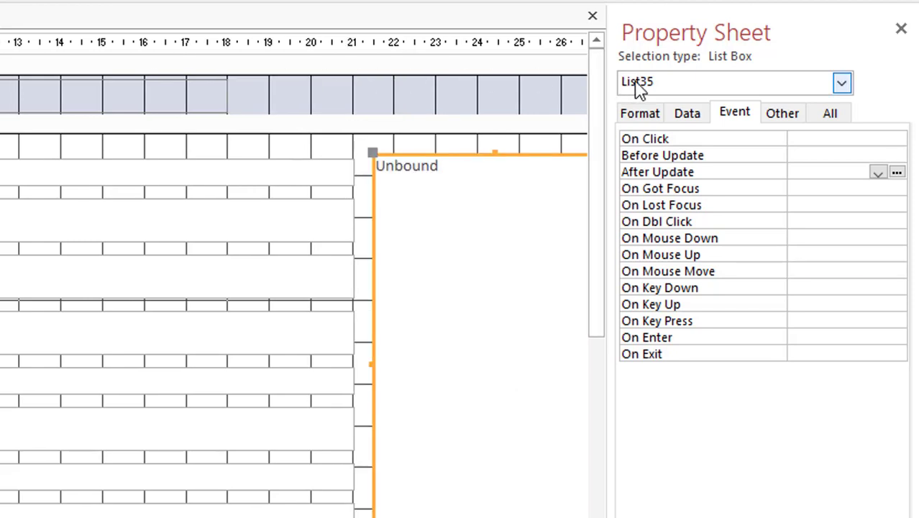
Name the list box infolist on the Other tab, then show its Event properties.
{"action": "left_click", "coordinate": [782, 112]}
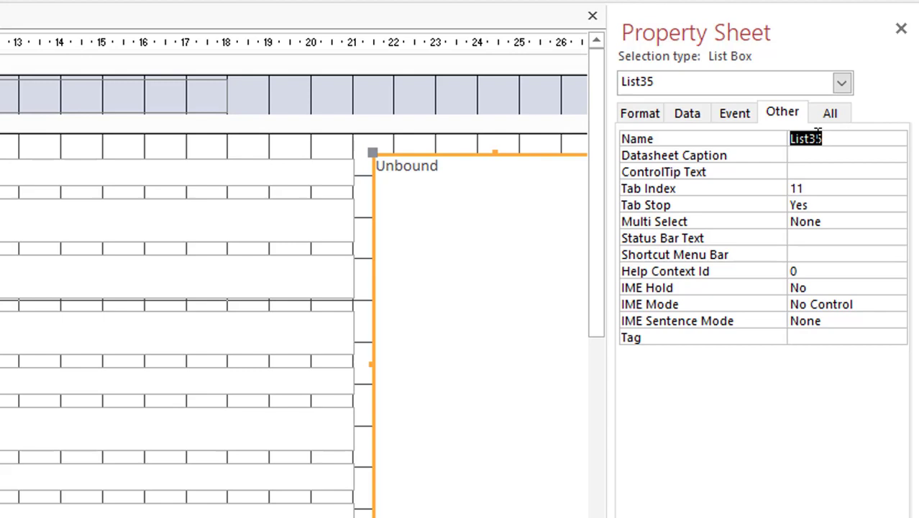
{"action": "type", "text": "infol"}
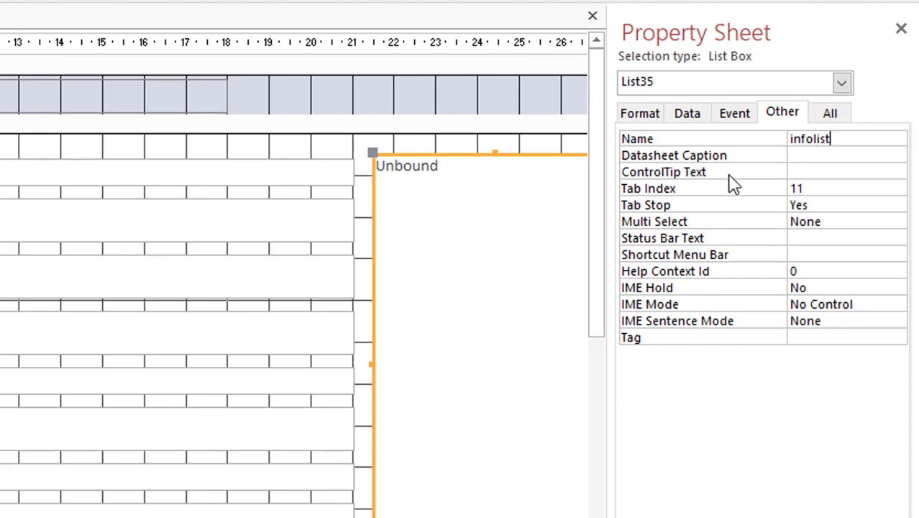
{"action": "mouse_move", "coordinate": [539, 208]}
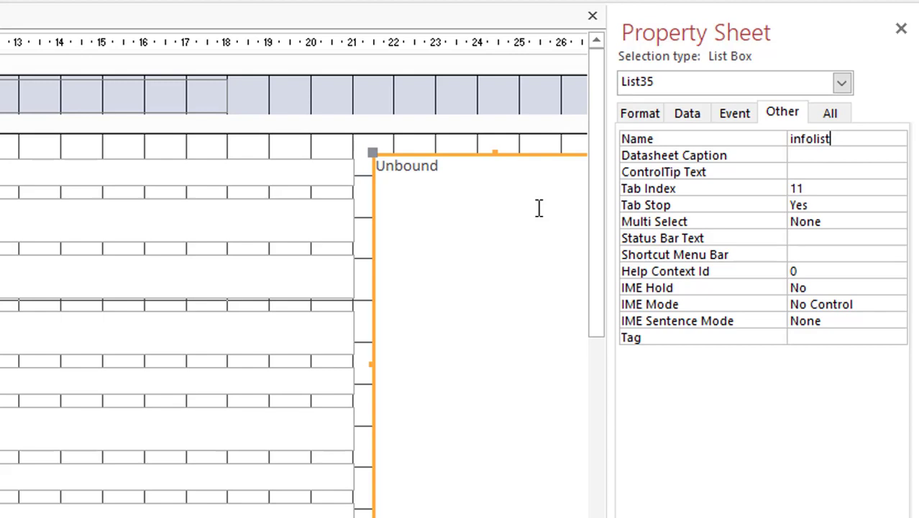
{"action": "mouse_move", "coordinate": [310, 173]}
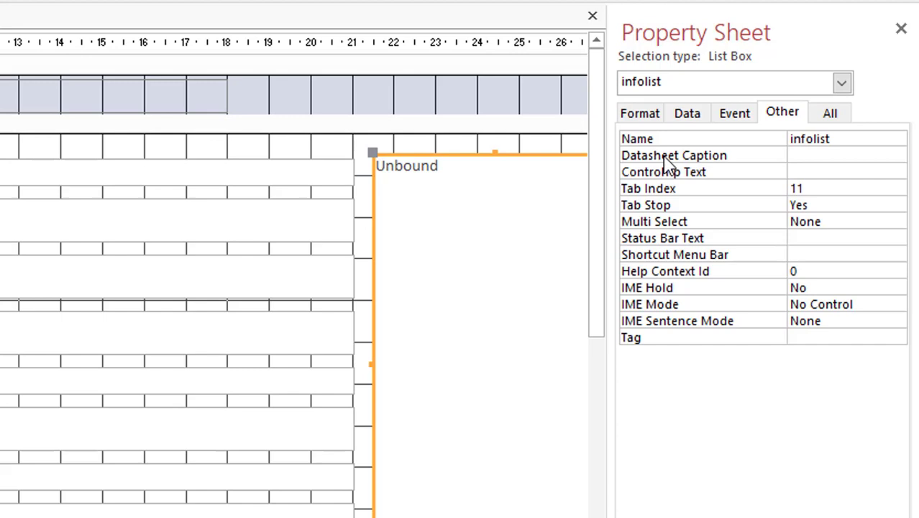
{"action": "left_click", "coordinate": [733, 113]}
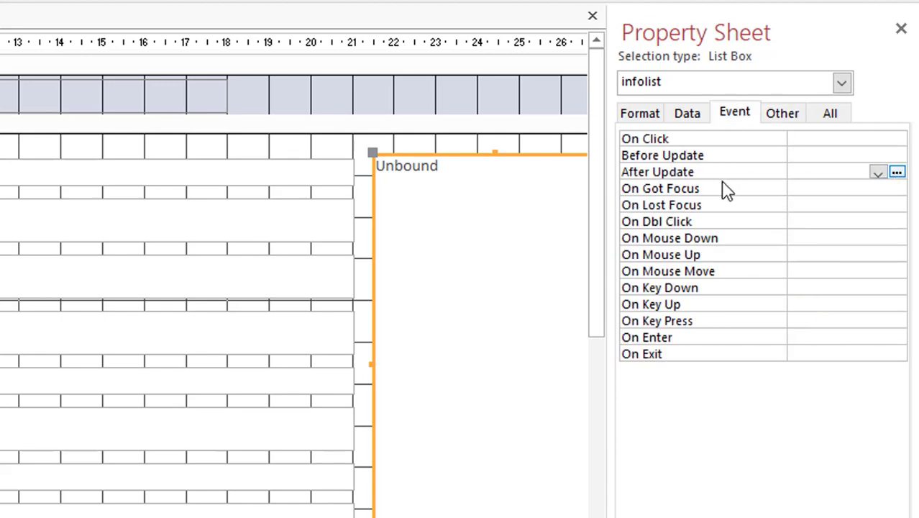
Build an After Update handler for infolist using the Code Builder.
{"action": "left_click", "coordinate": [897, 171]}
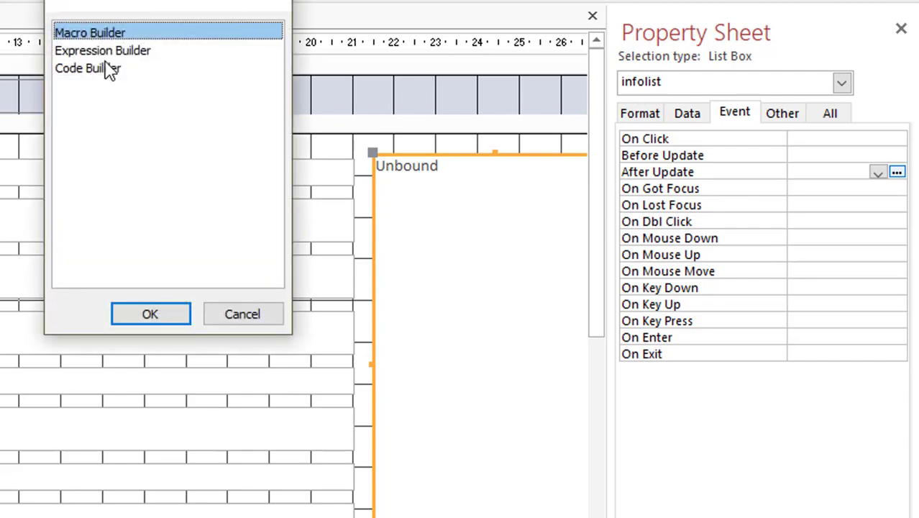
{"action": "left_click", "coordinate": [150, 314]}
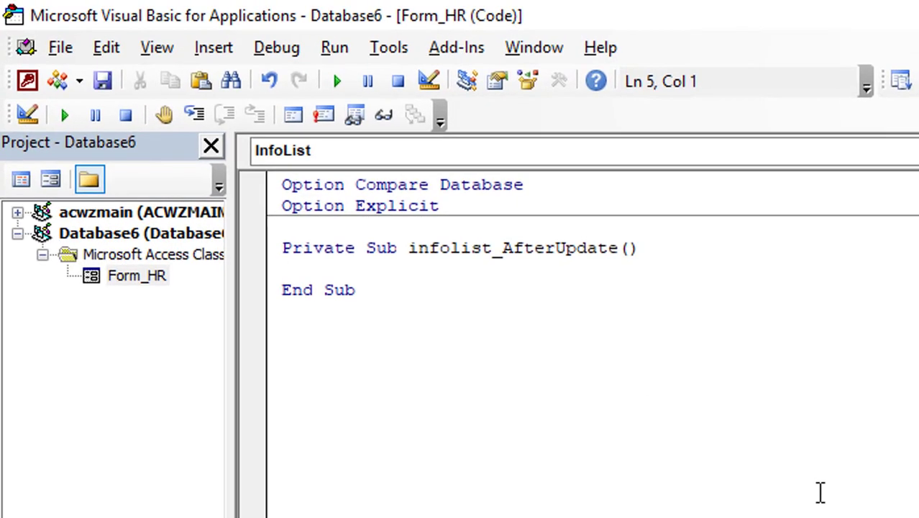
Inside infolist_AfterUpdate, write DoCmd.SearchForRecord ,,acFirst, with IntelliSense.
{"action": "left_click", "coordinate": [283, 270]}
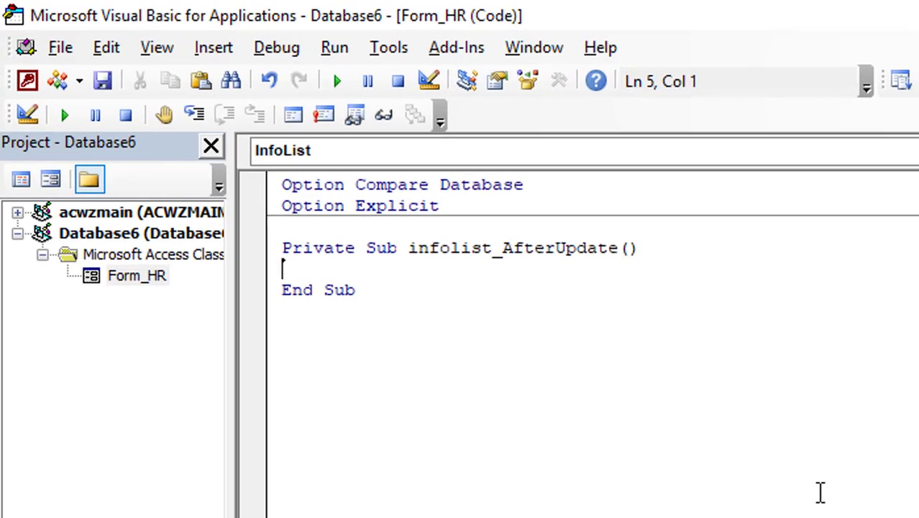
{"action": "type", "text": "docmd"}
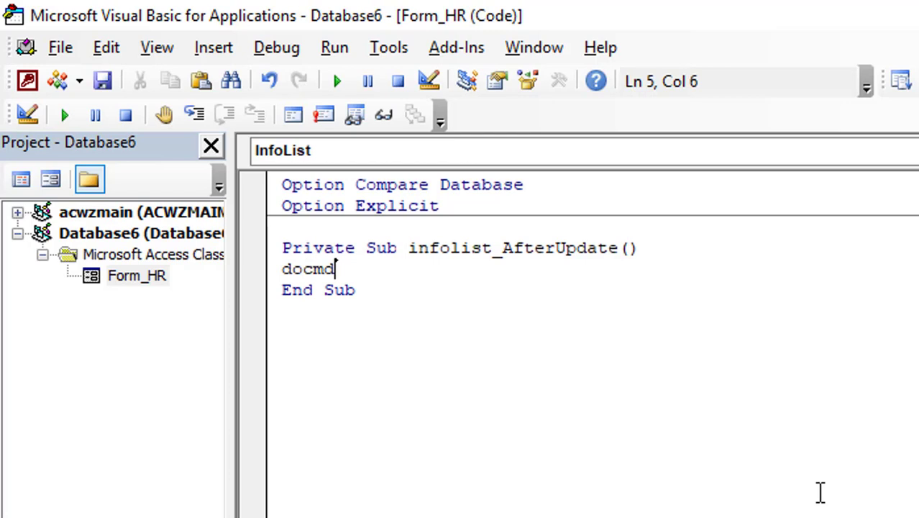
{"action": "type", "text": ".se"}
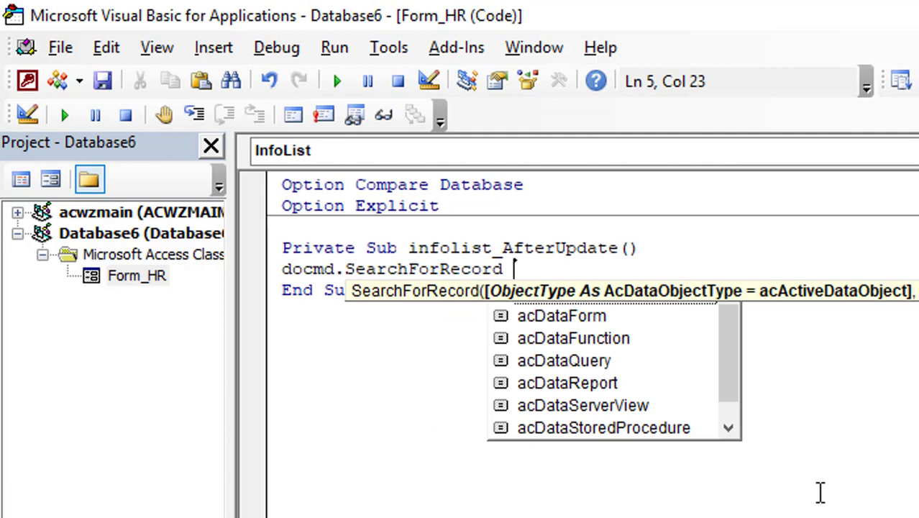
{"action": "type", "text": ","}
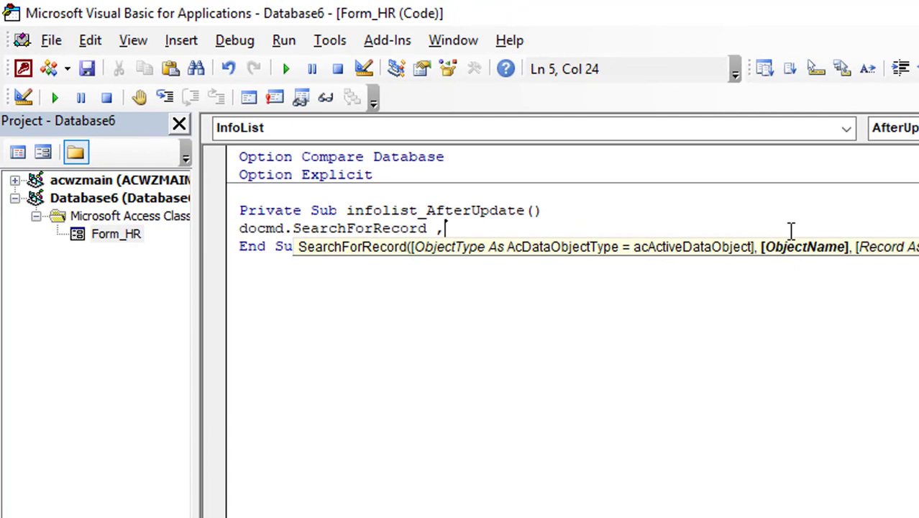
{"action": "type", "text": ",acFirst,"}
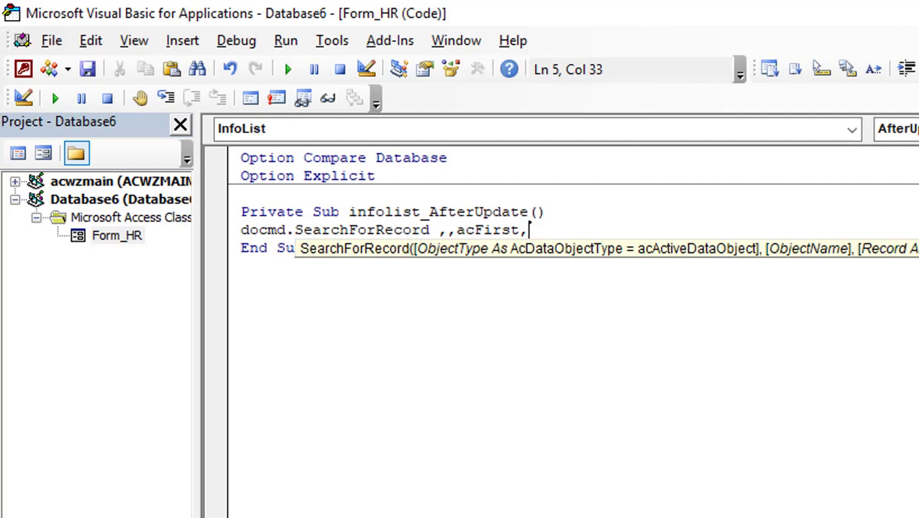
Add the criteria "id=" & me.InfoList.Column(0) to the SearchForRecord call.
{"action": "type", "text": "\"id"}
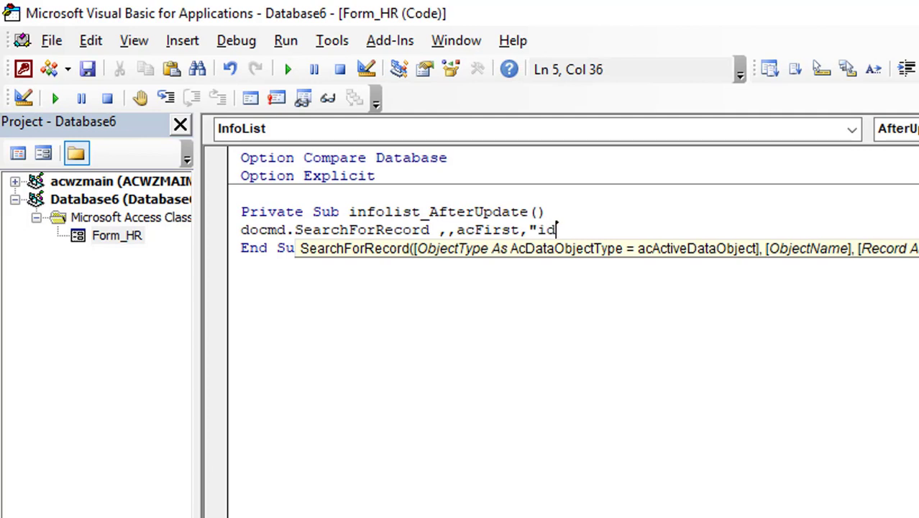
{"action": "type", "text": "=\""}
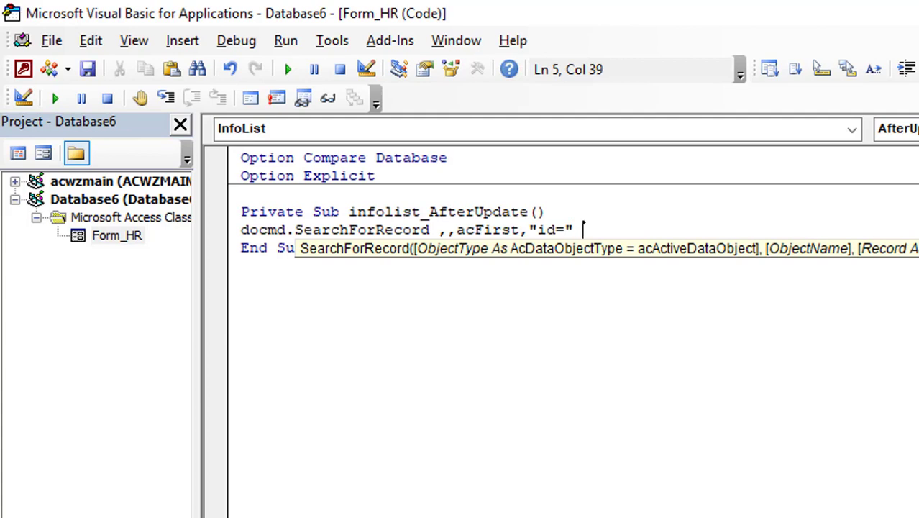
{"action": "type", "text": "&"}
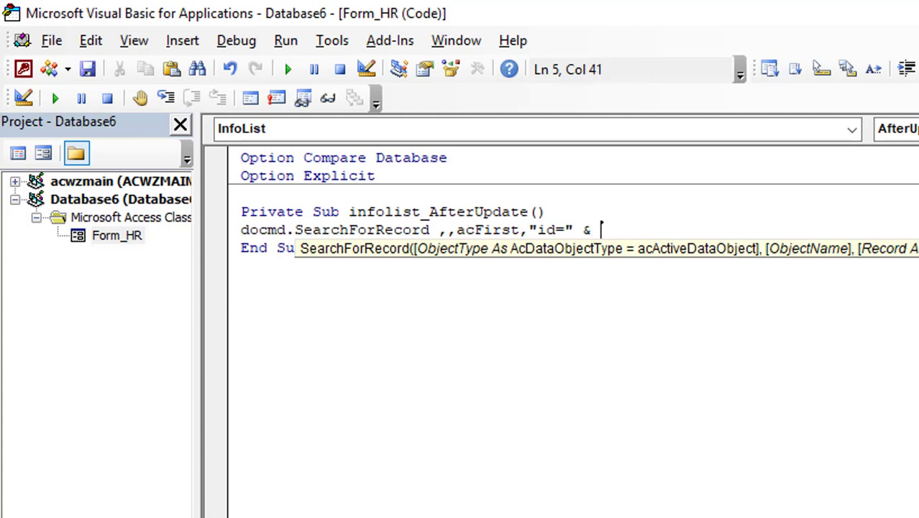
{"action": "type", "text": "me.in"}
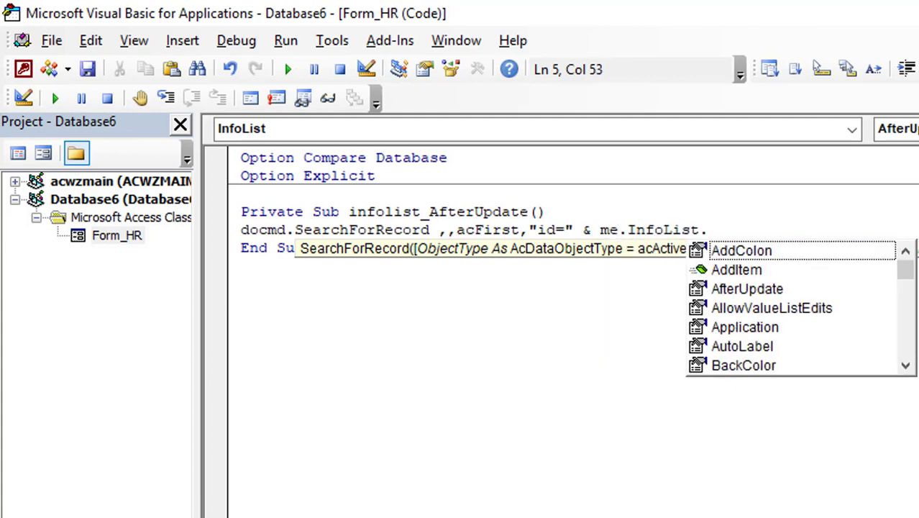
{"action": "type", "text": "Column"}
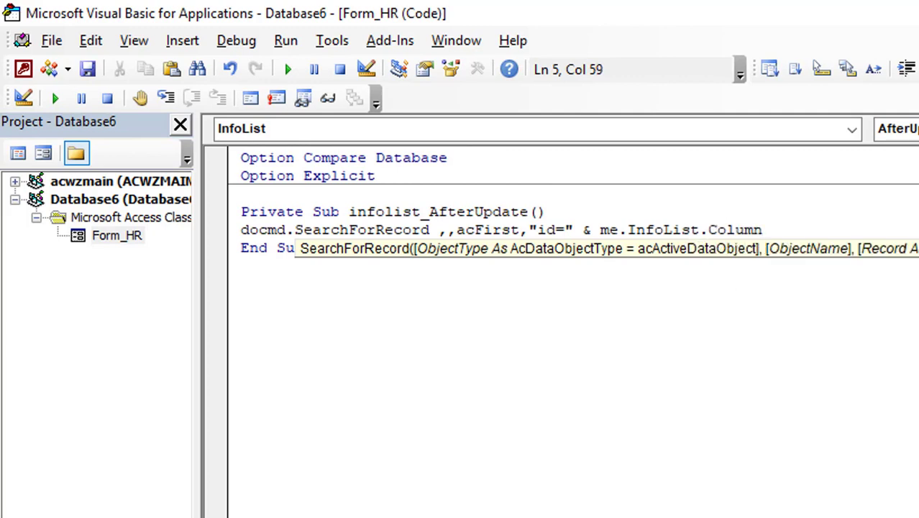
{"action": "type", "text": "(0)"}
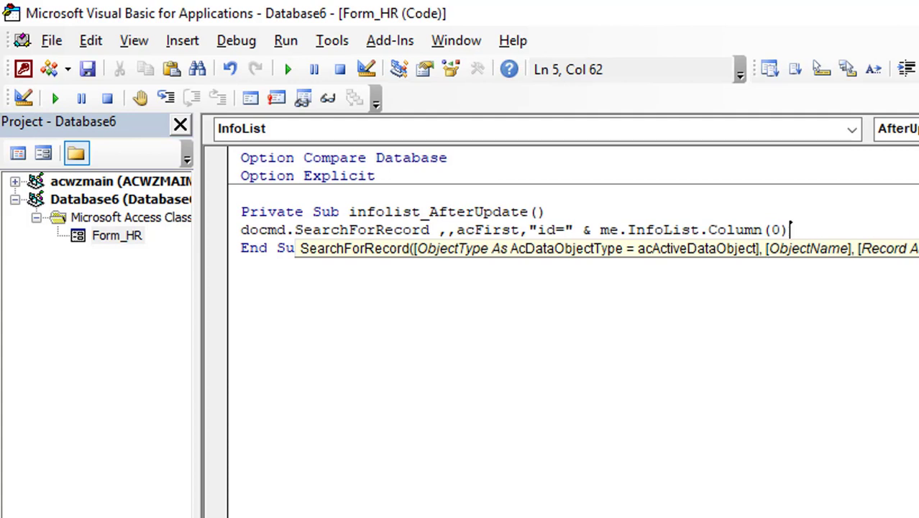
Close the criteria with & "" and return to the form's Design View.
{"action": "type", "text": "&"}
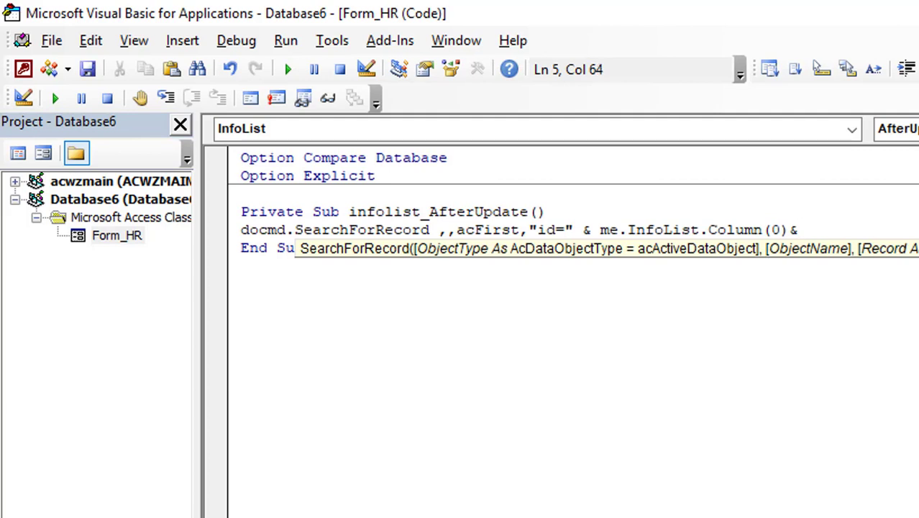
{"action": "type", "text": "\""}
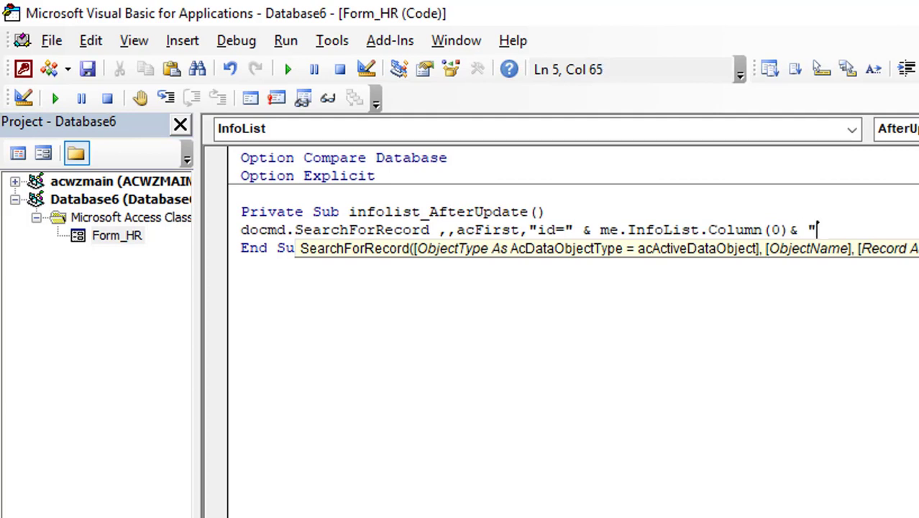
{"action": "type", "text": "\""}
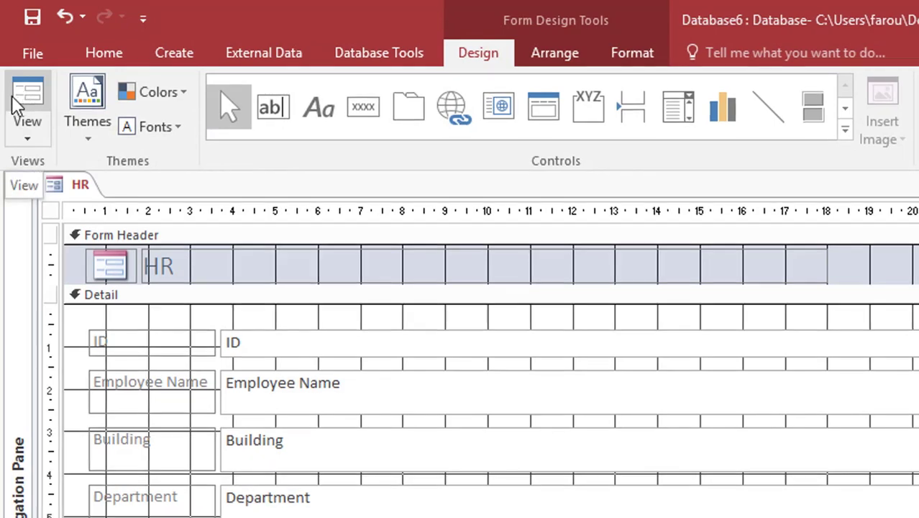
In Form View, pick two different employees in the list to confirm the form jumps to each record.
{"action": "left_click", "coordinate": [25, 100]}
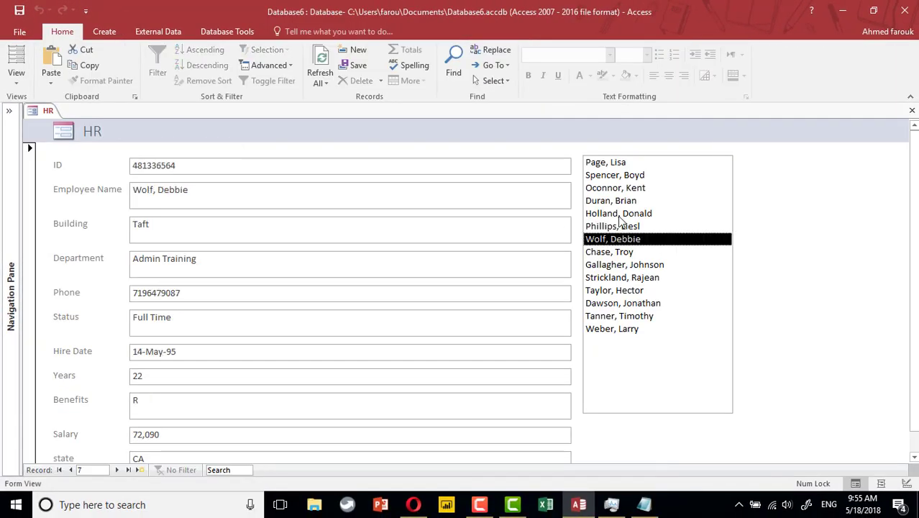
{"action": "left_click", "coordinate": [624, 265]}
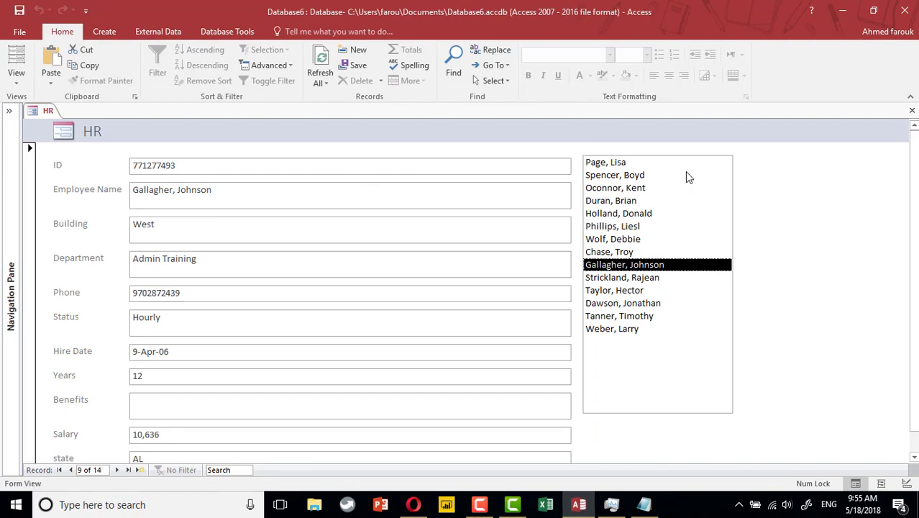
{"action": "mouse_move", "coordinate": [553, 158]}
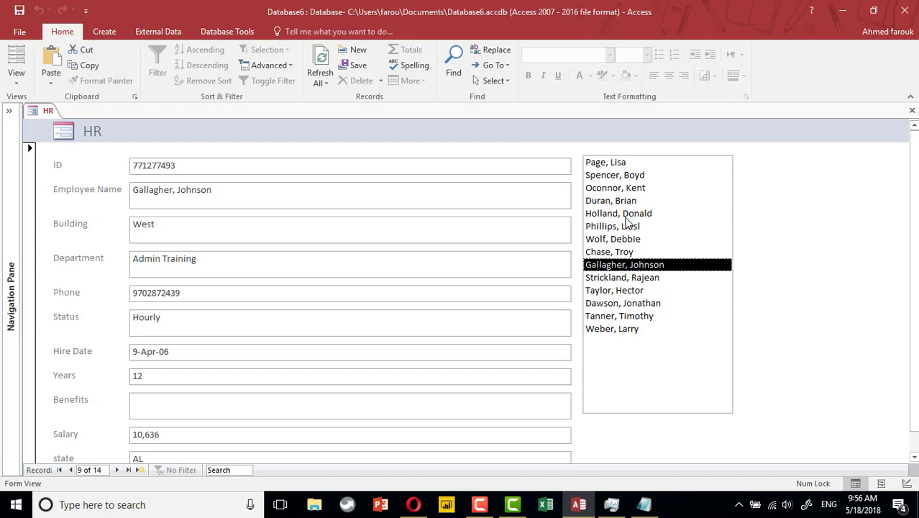
{"action": "left_click", "coordinate": [609, 202]}
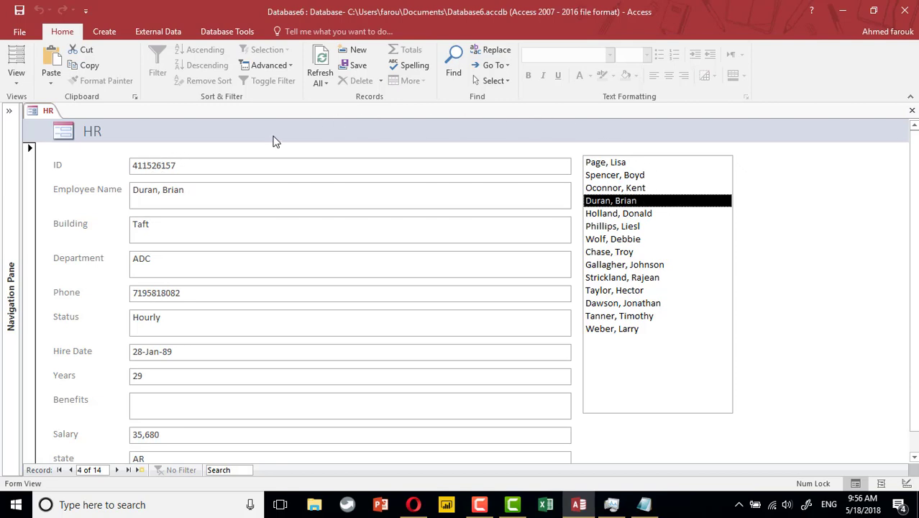
{"action": "mouse_move", "coordinate": [330, 119]}
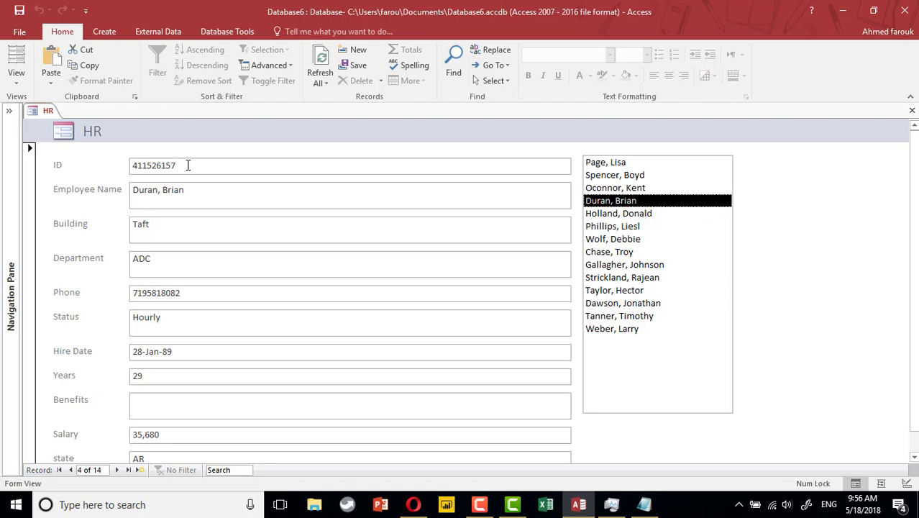
{"action": "mouse_move", "coordinate": [88, 426]}
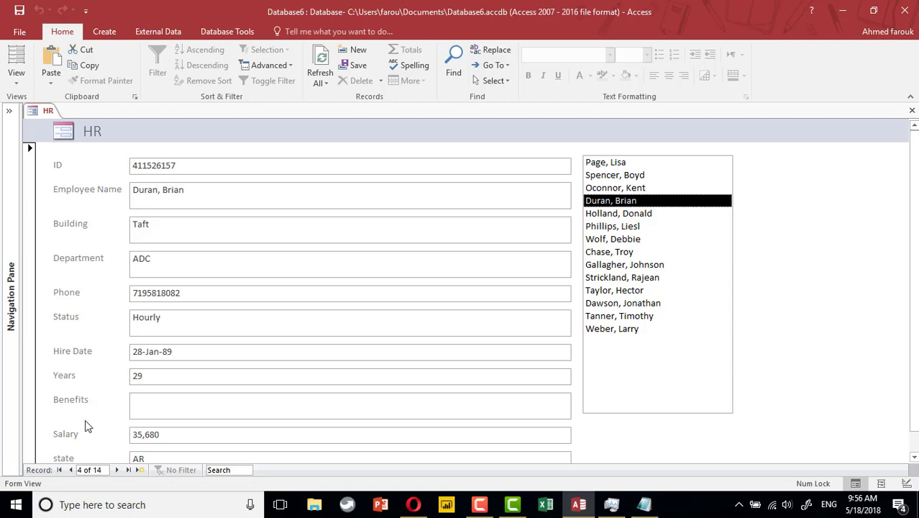